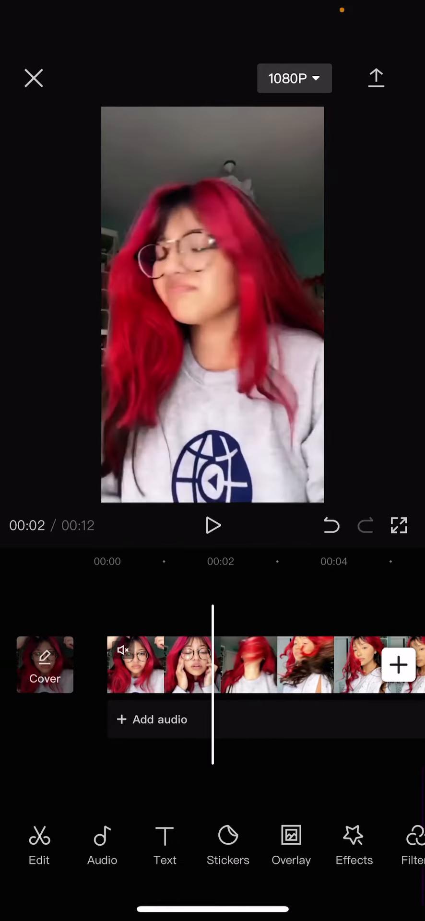
Split the clip at about 2.4 s and shrink the opening piece small in the frame.
left_click(158, 664)
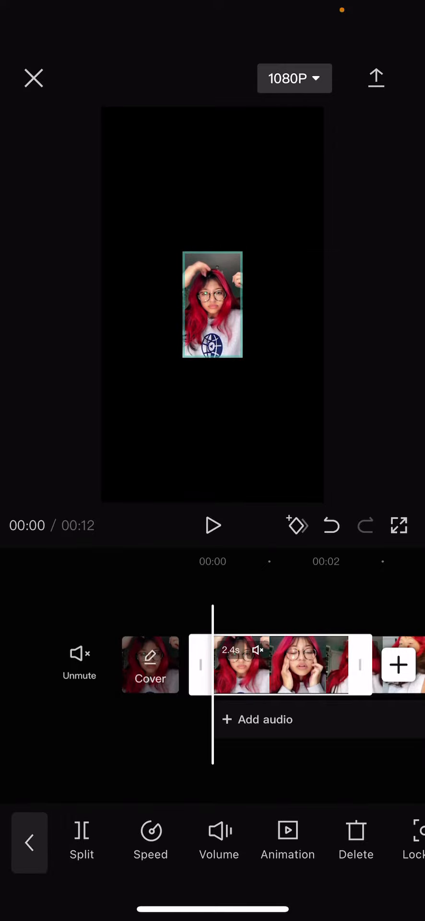
left_click(30, 842)
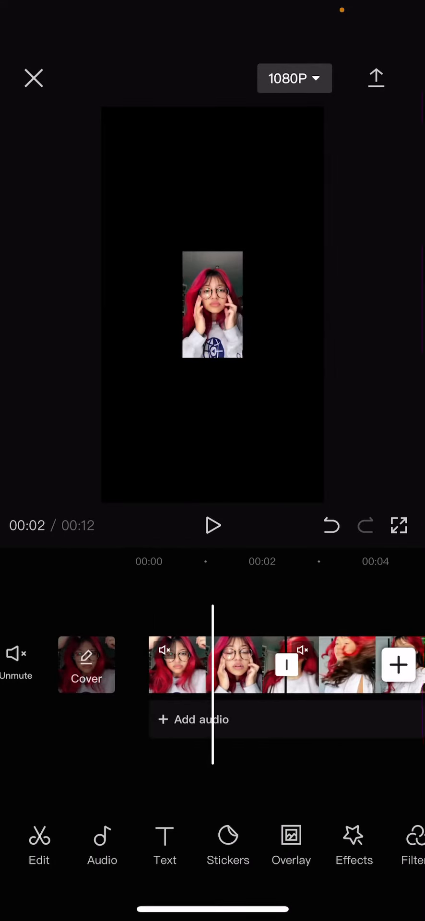
Pick the 00:03 shrunken red-hair video from Recents as replacement media.
left_click(275, 665)
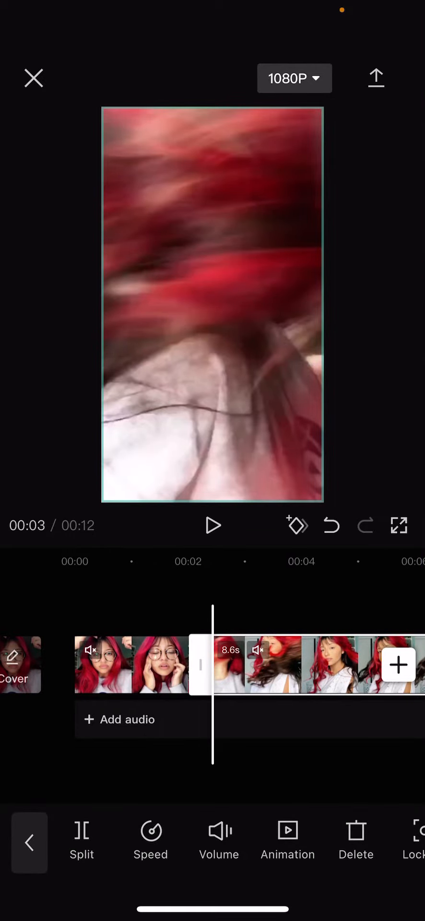
left_click(375, 78)
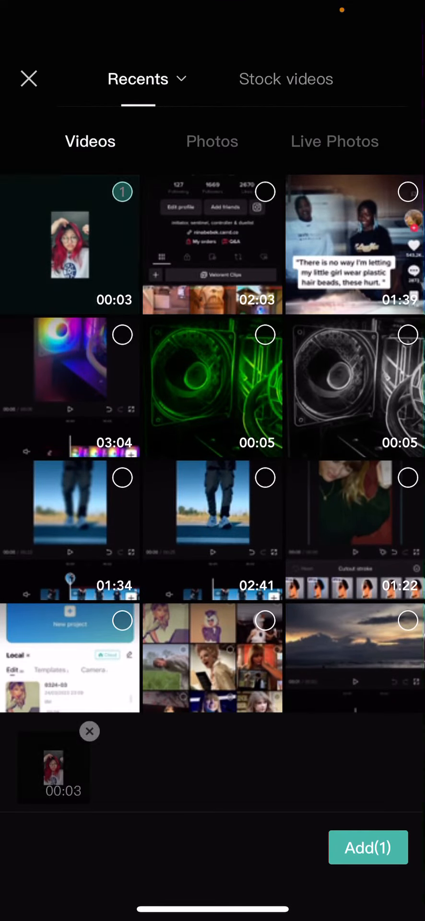
Add the small-picture clip, undo its scale so it fills the frame, then select the 8.6-second clip.
left_click(368, 848)
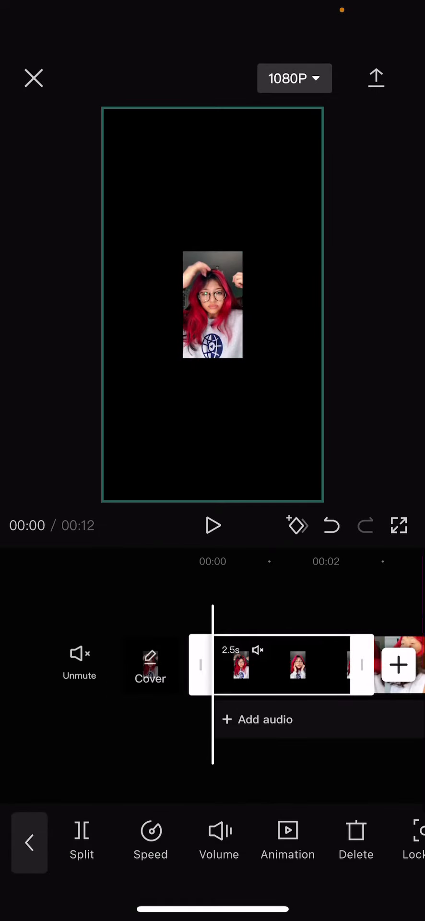
left_click(331, 525)
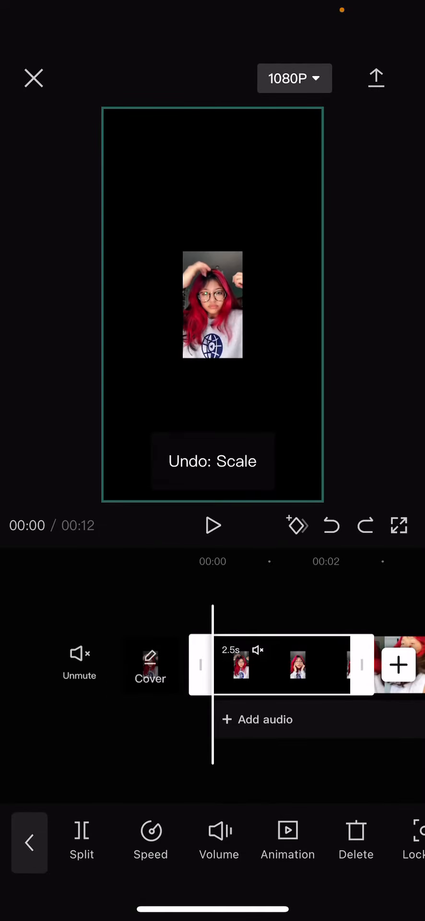
left_click(330, 525)
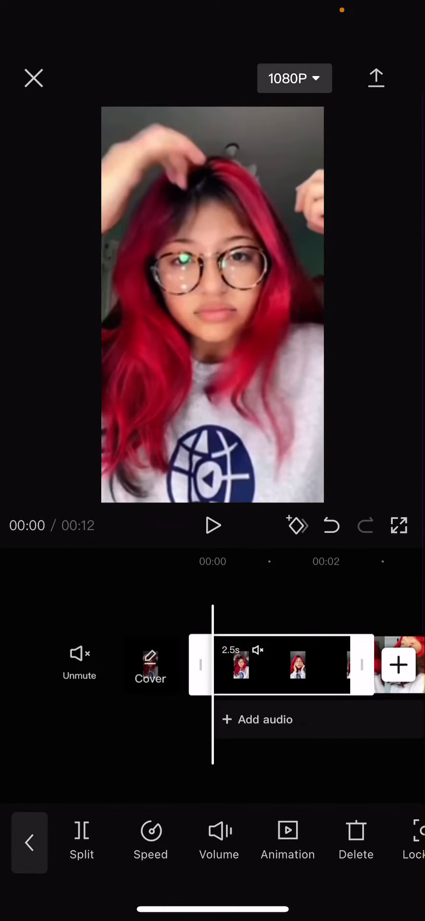
left_click(331, 525)
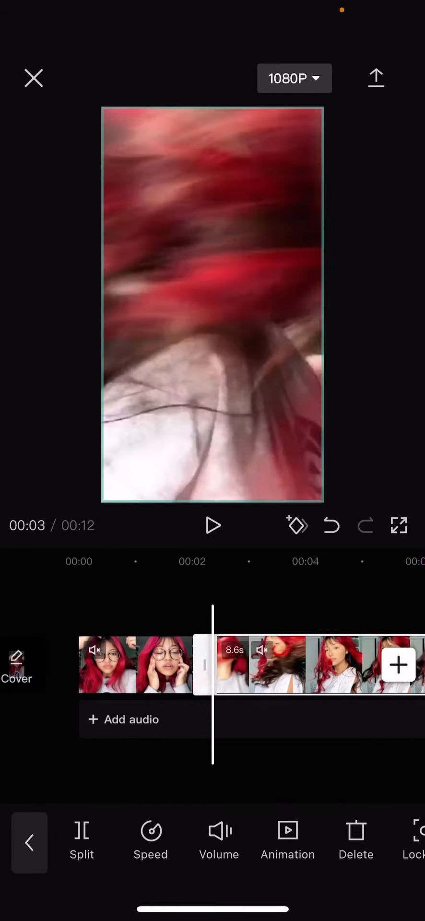
left_click(376, 78)
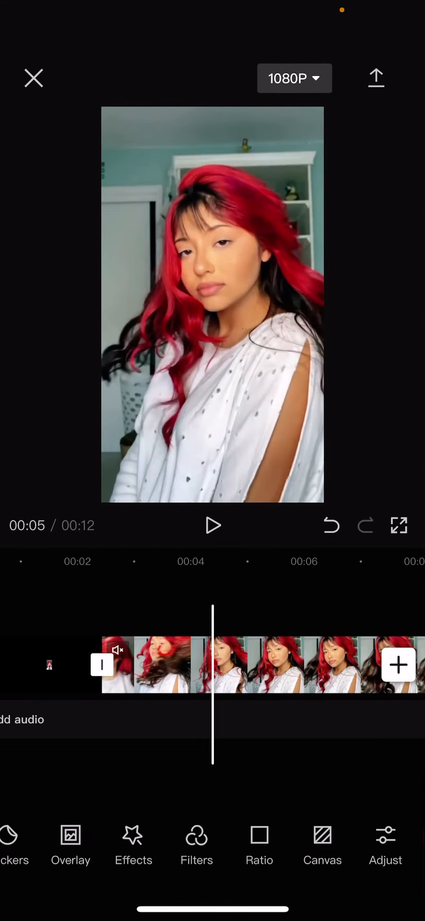
Add a Sharpen adjustment at strength 84 as its own layer.
left_click(385, 846)
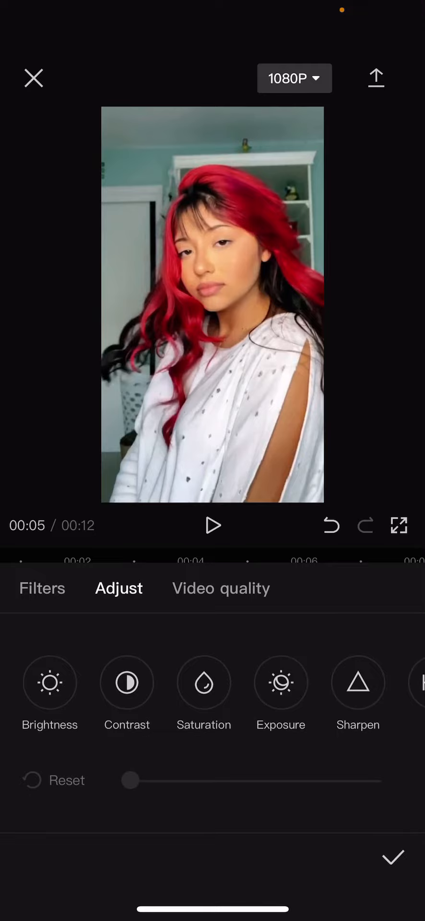
scroll("left", 3)
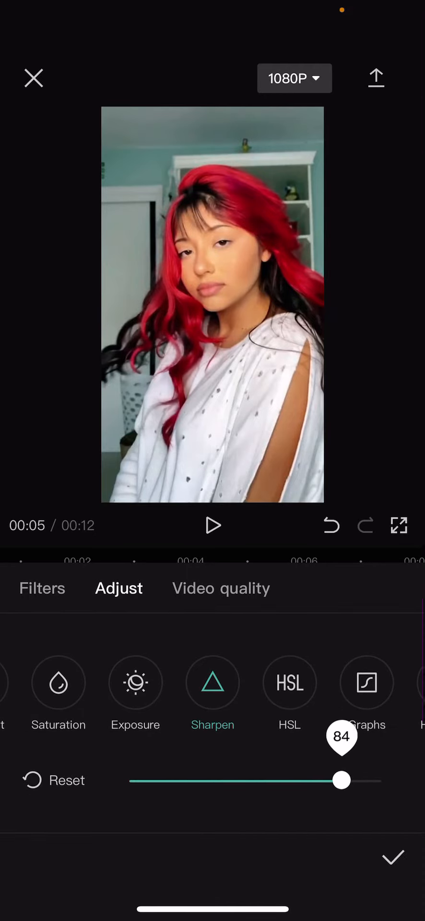
left_click(393, 857)
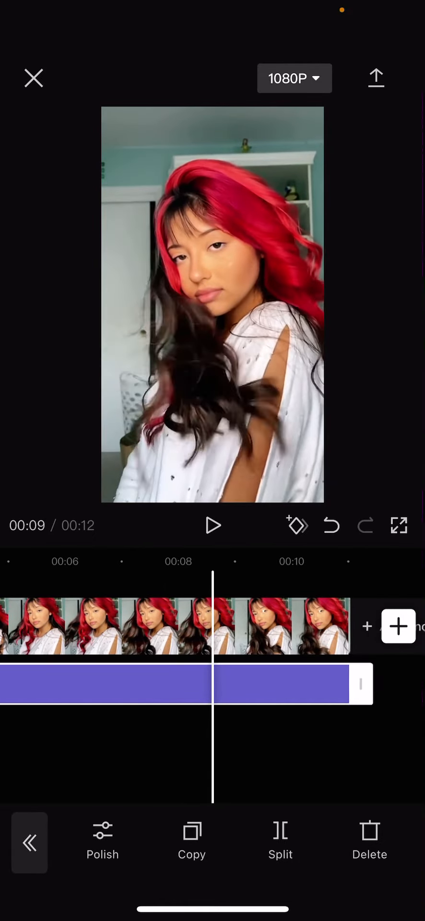
Preview the before-and-after edit, then exit to CapCut's local projects home screen.
left_click(29, 843)
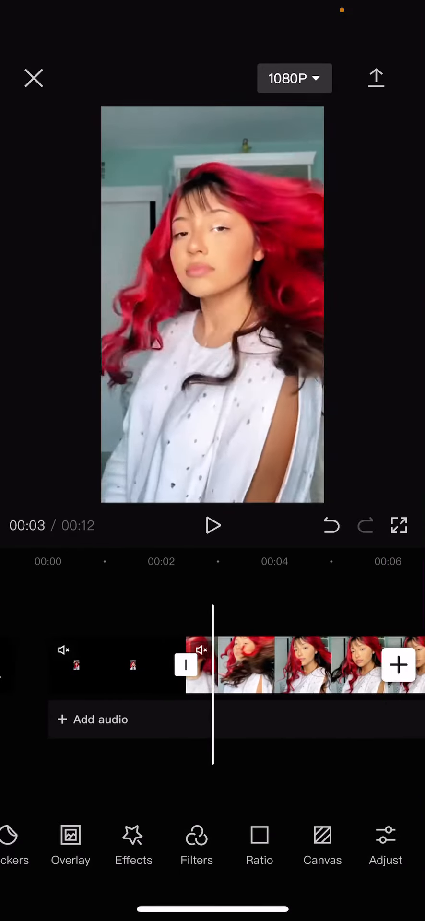
left_click(212, 526)
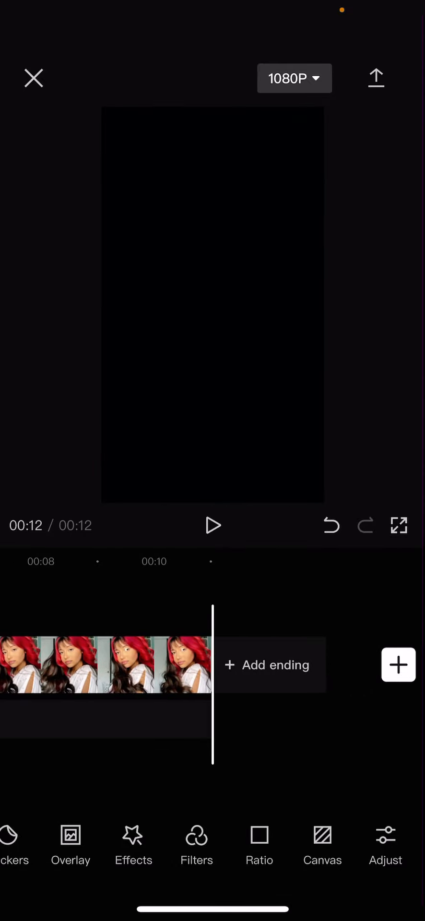
left_click(34, 78)
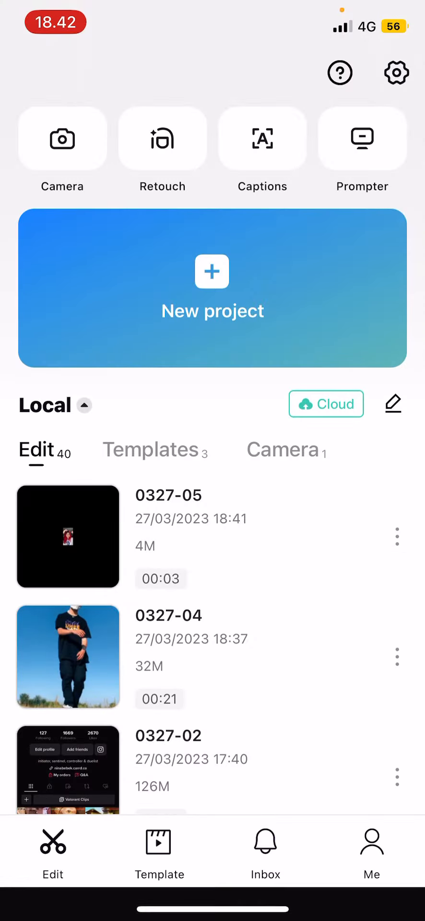